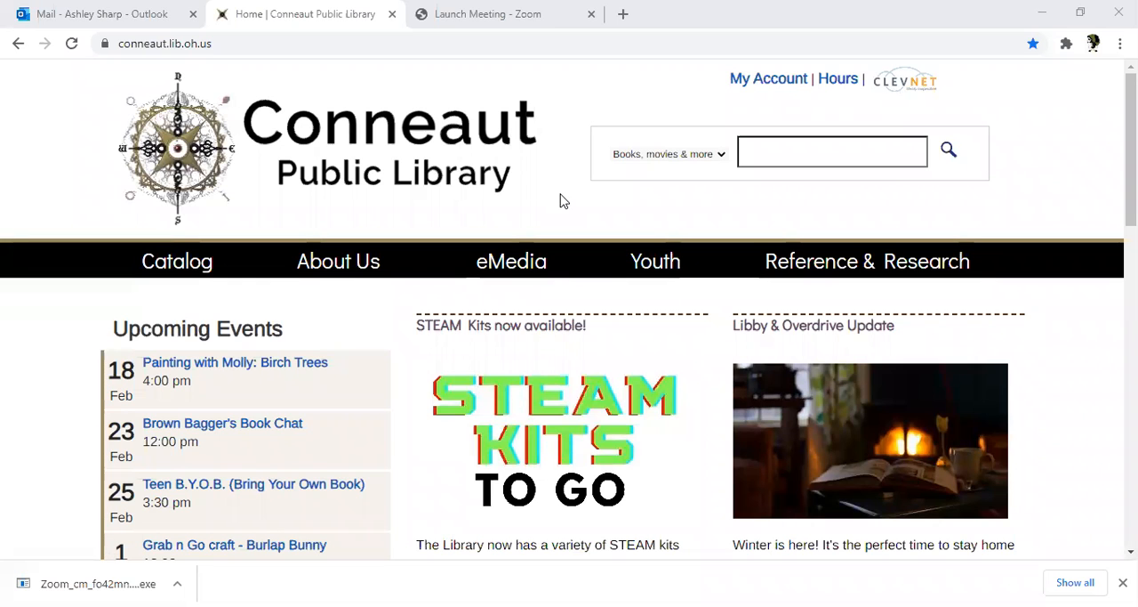
pyautogui.moveTo(552, 202)
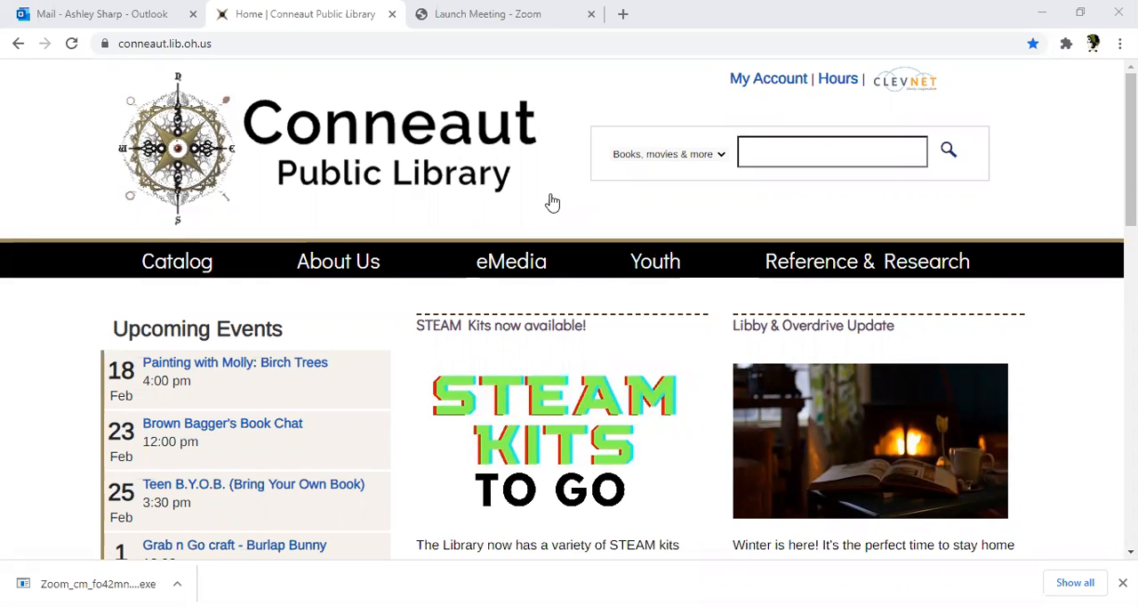
pyautogui.moveTo(539, 215)
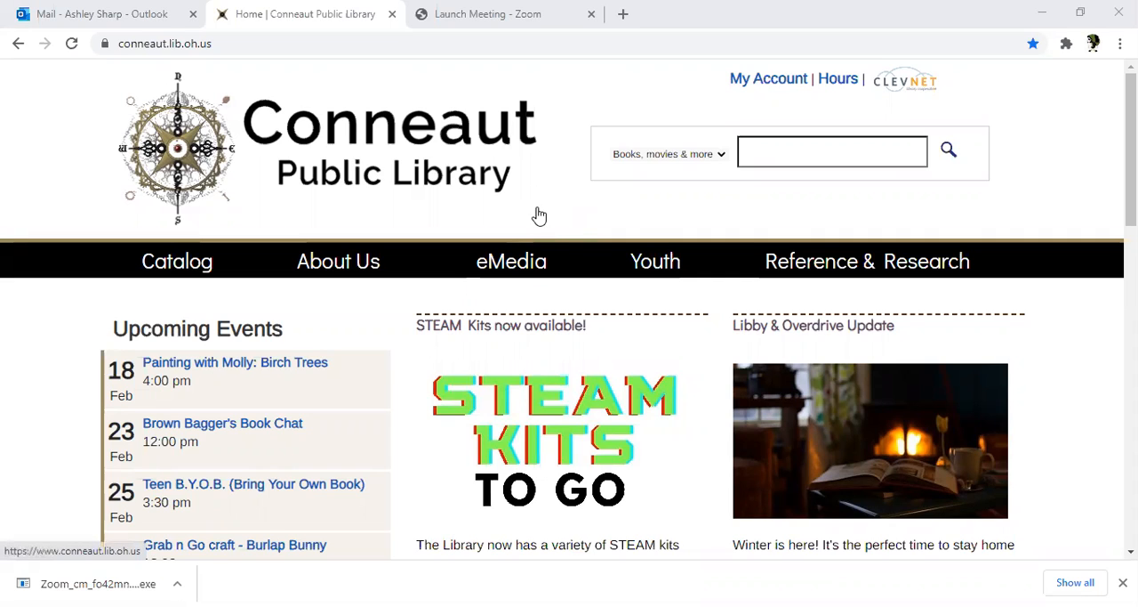
pyautogui.moveTo(263, 220)
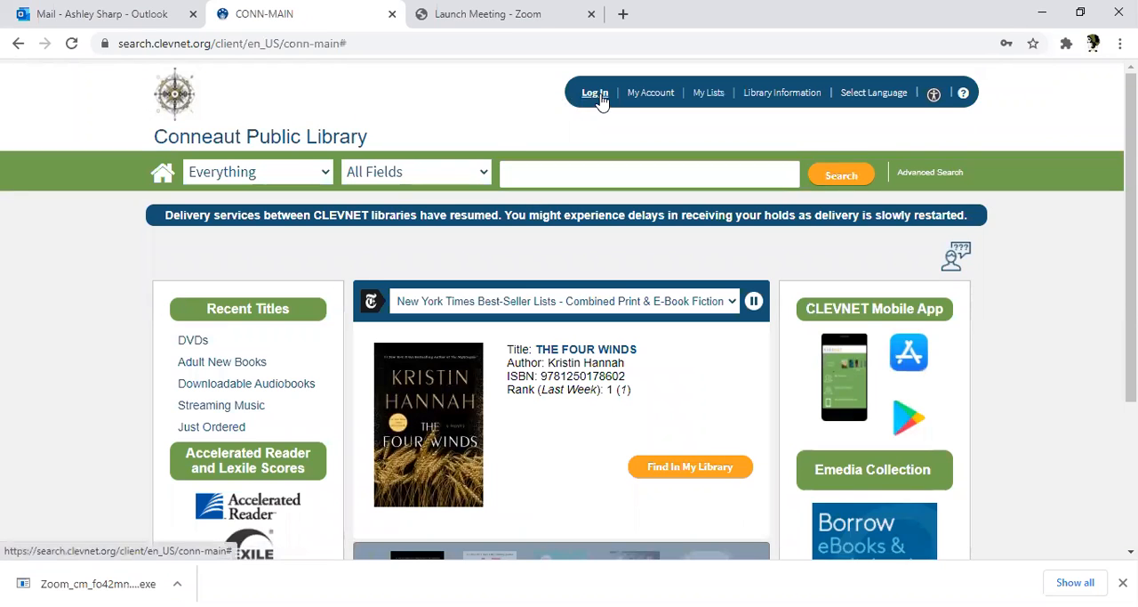
# Log in to the CLEVNET catalog with the library card number and PIN
pyautogui.click(594, 92)
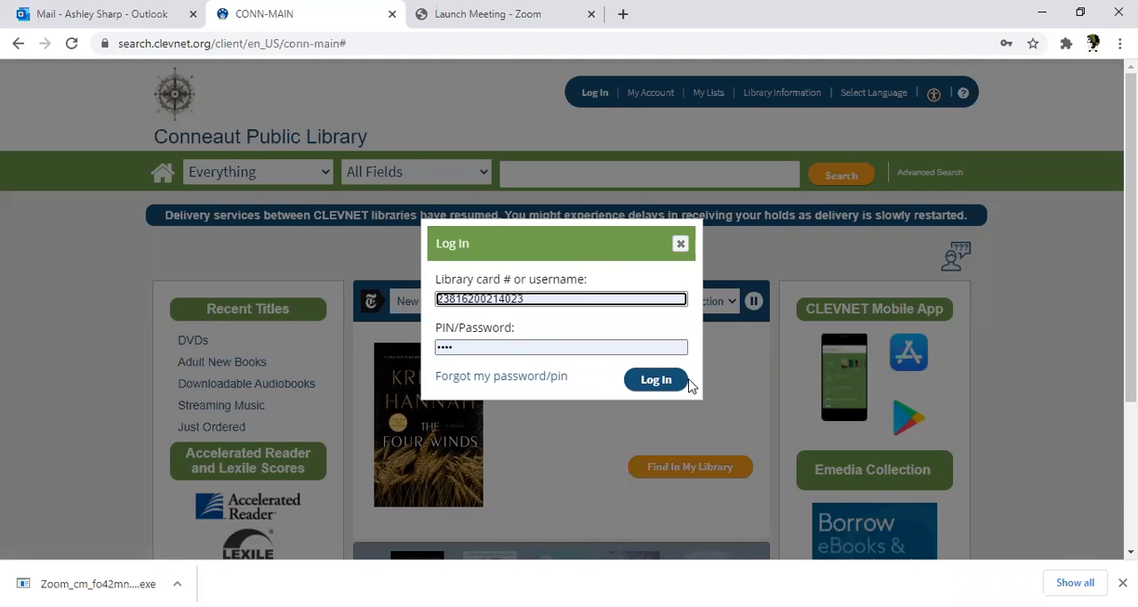
pyautogui.click(656, 379)
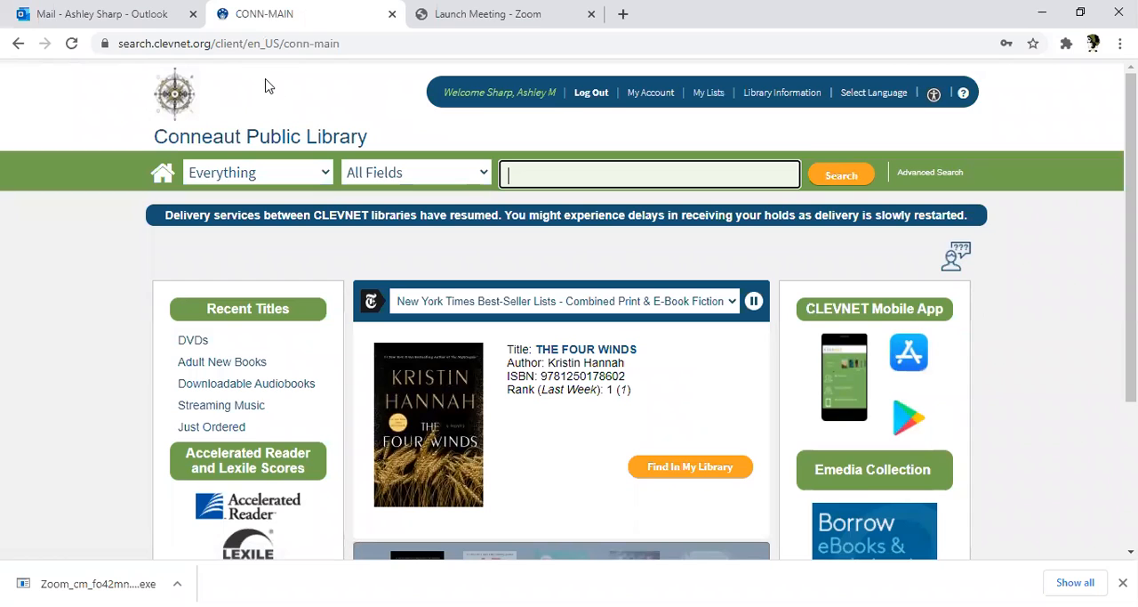
pyautogui.moveTo(312, 179)
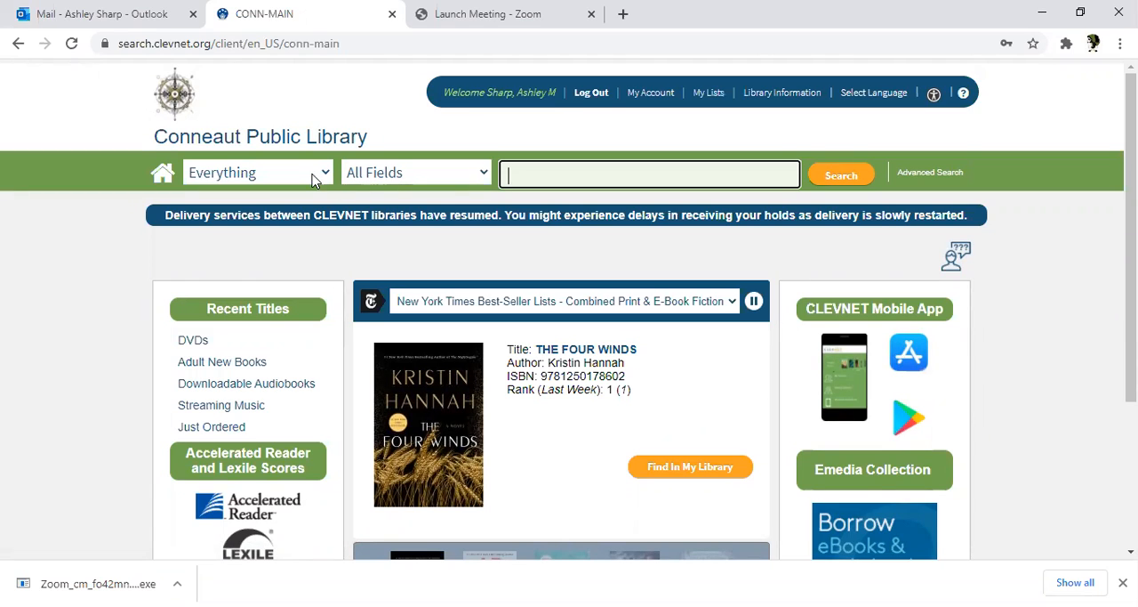
pyautogui.click(258, 171)
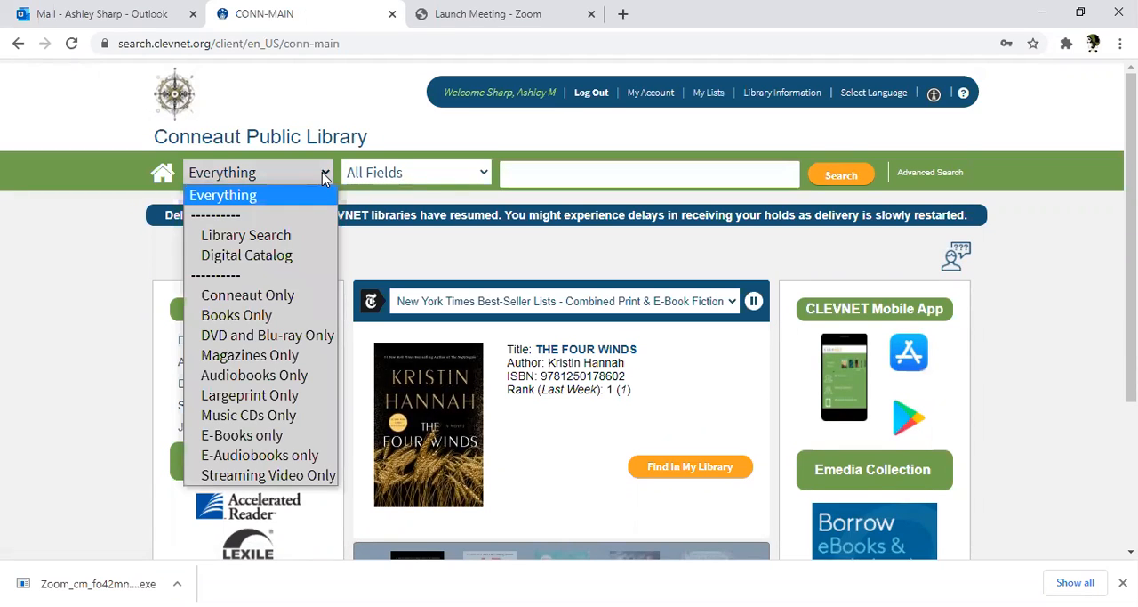
pyautogui.moveTo(247, 294)
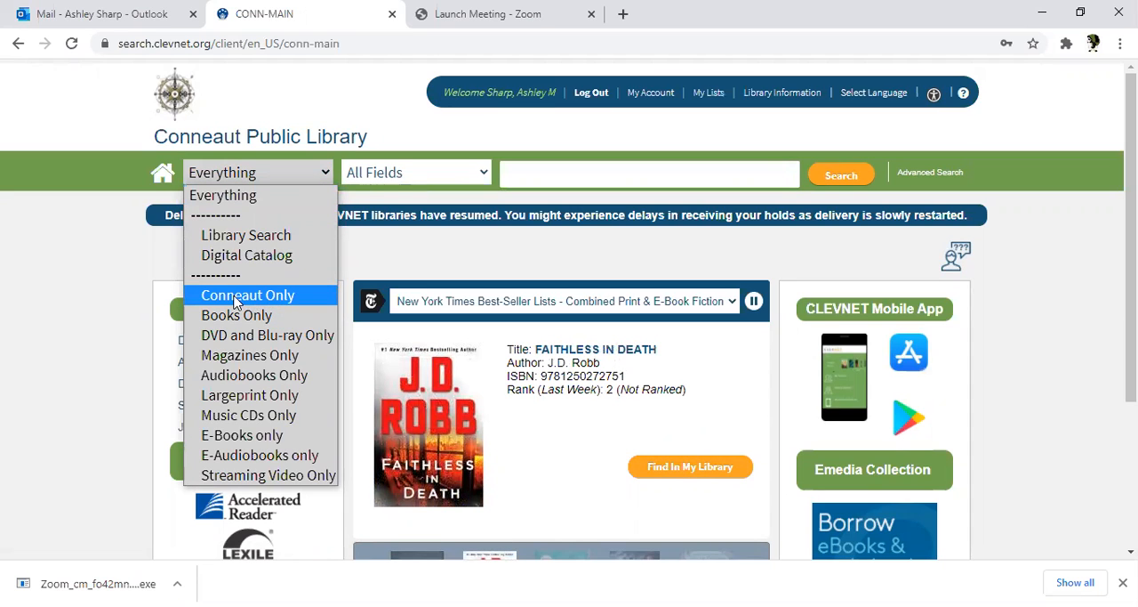
pyautogui.moveTo(222, 195)
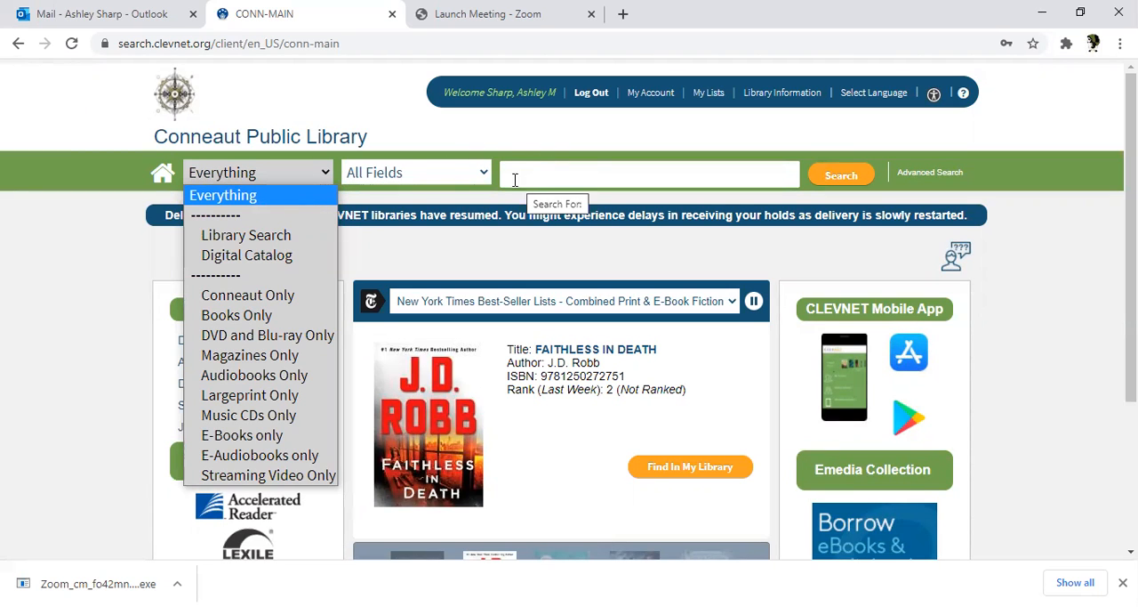
pyautogui.click(414, 173)
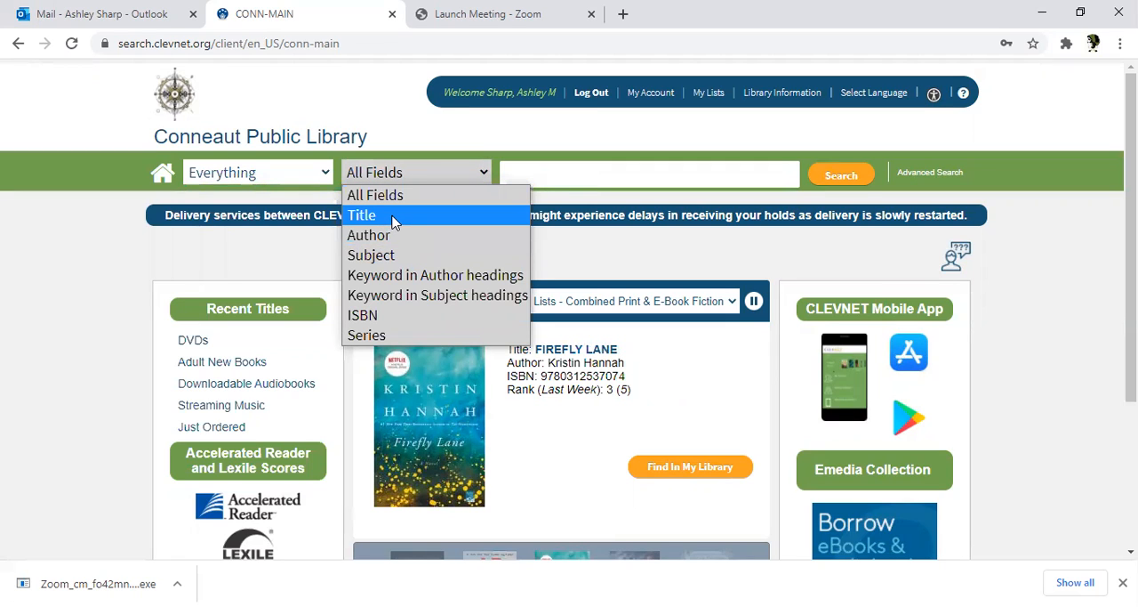
pyautogui.moveTo(374, 220)
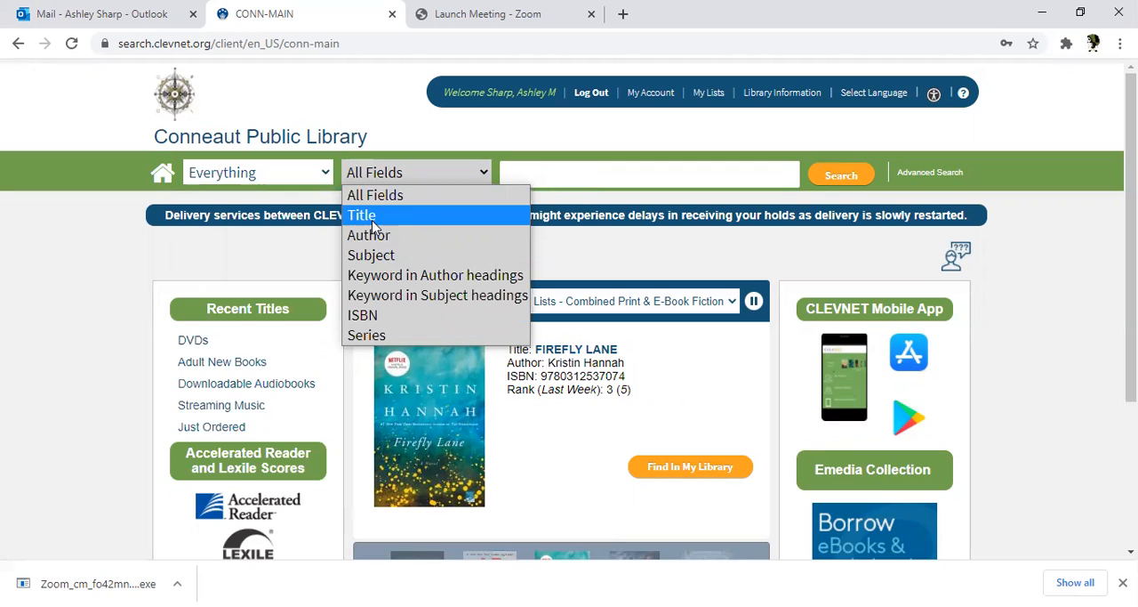
pyautogui.moveTo(374, 195)
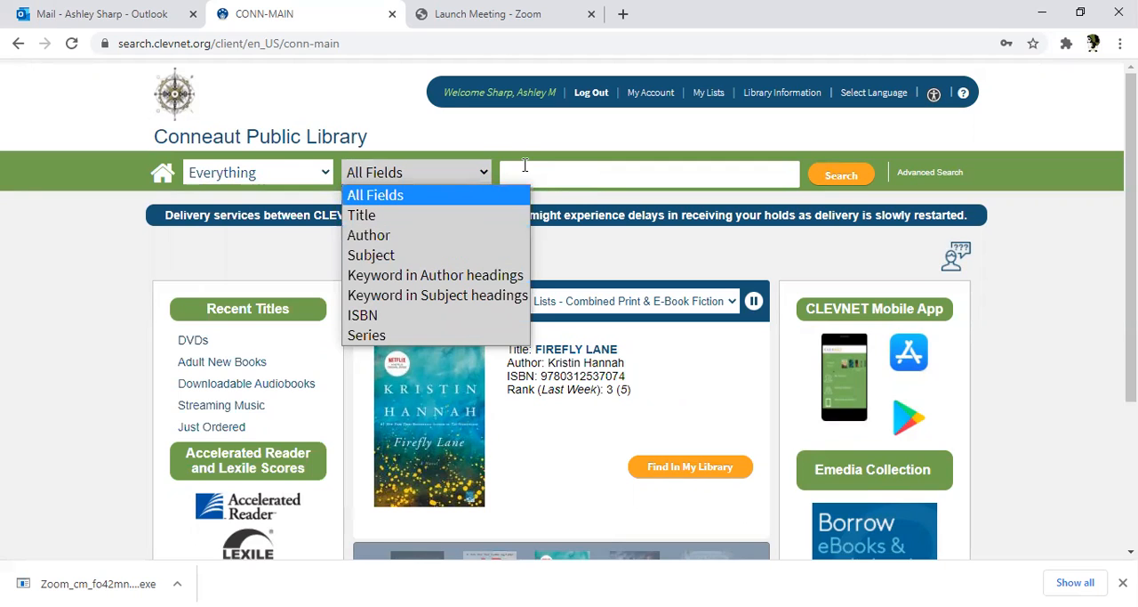
pyautogui.click(650, 172)
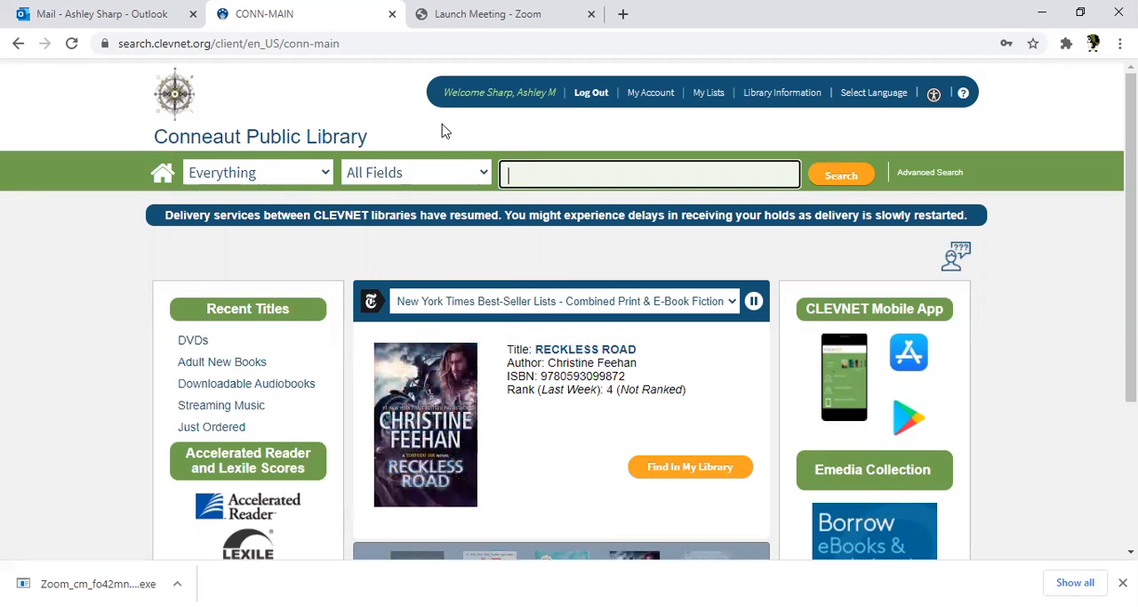
pyautogui.moveTo(478, 138)
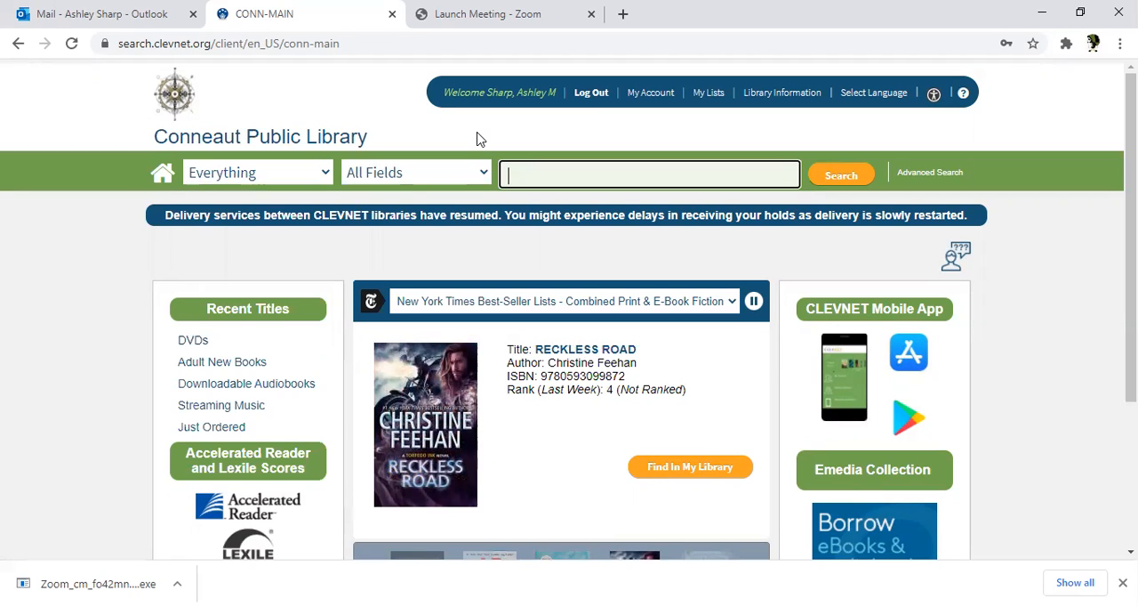
# Search the catalog for 'James Patterson', returning 600 results
pyautogui.write('James P')
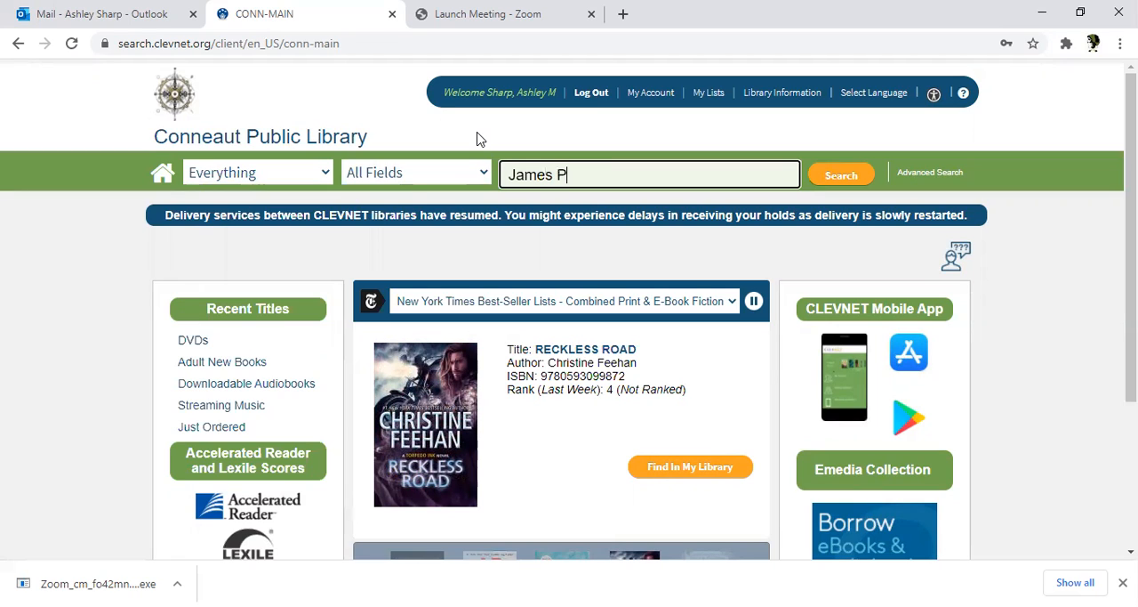
pyautogui.write('atterson')
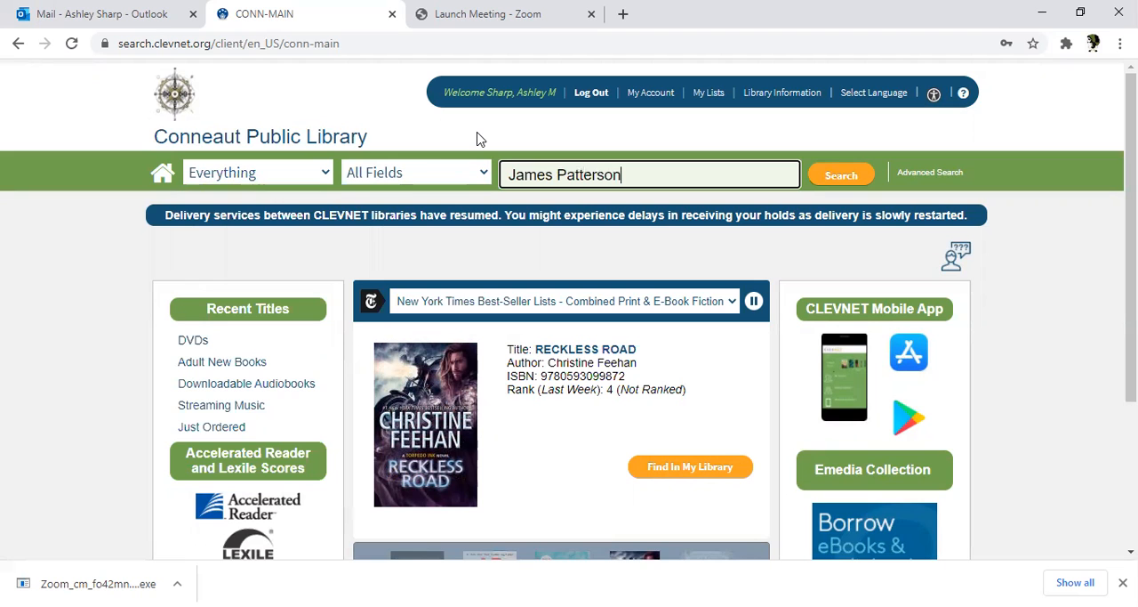
pyautogui.click(839, 174)
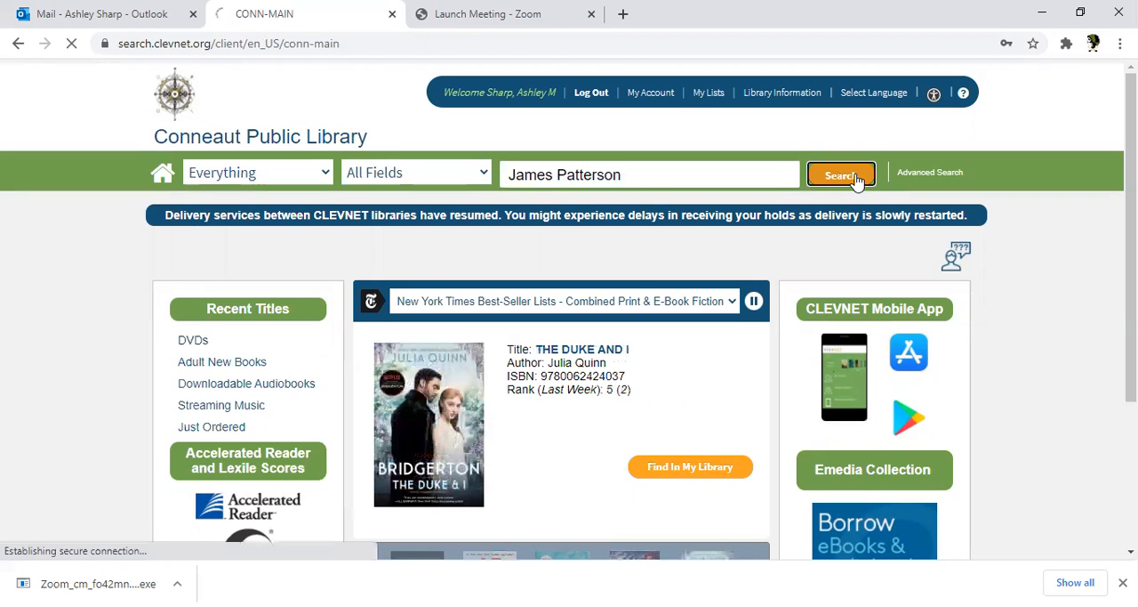
pyautogui.click(841, 174)
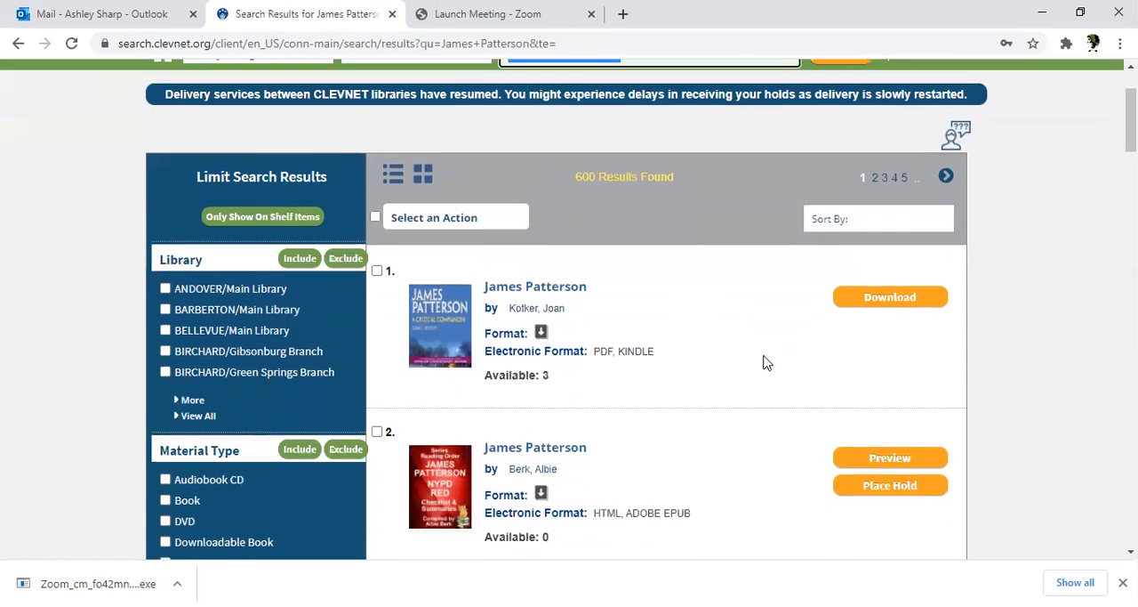
# Scroll the James Patterson results and limit them to Audiobook CD items
pyautogui.scroll(-3)
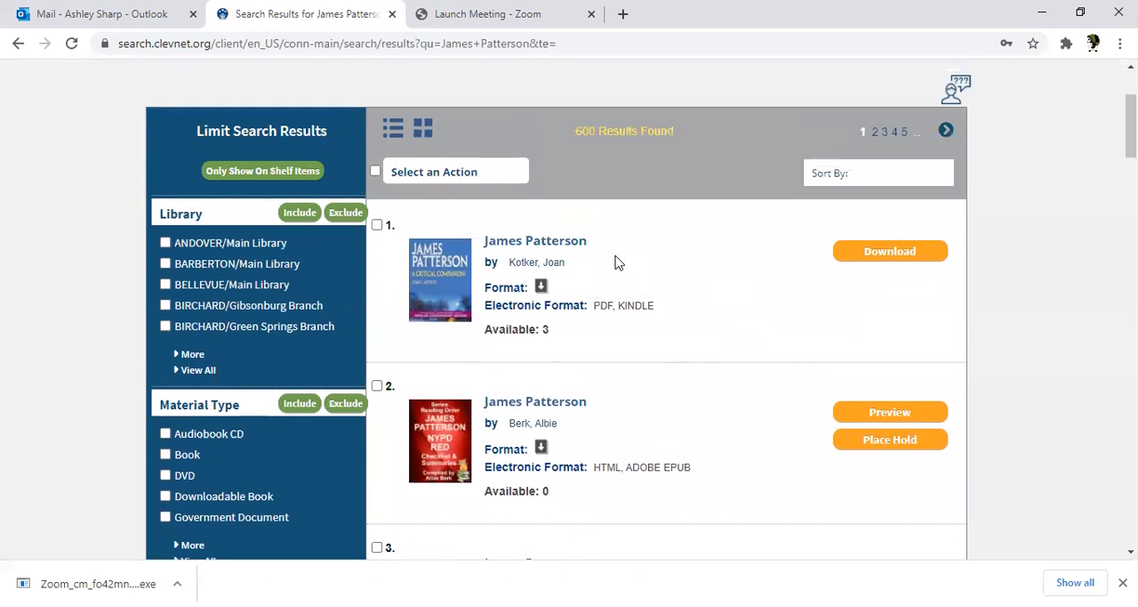
pyautogui.moveTo(149, 215)
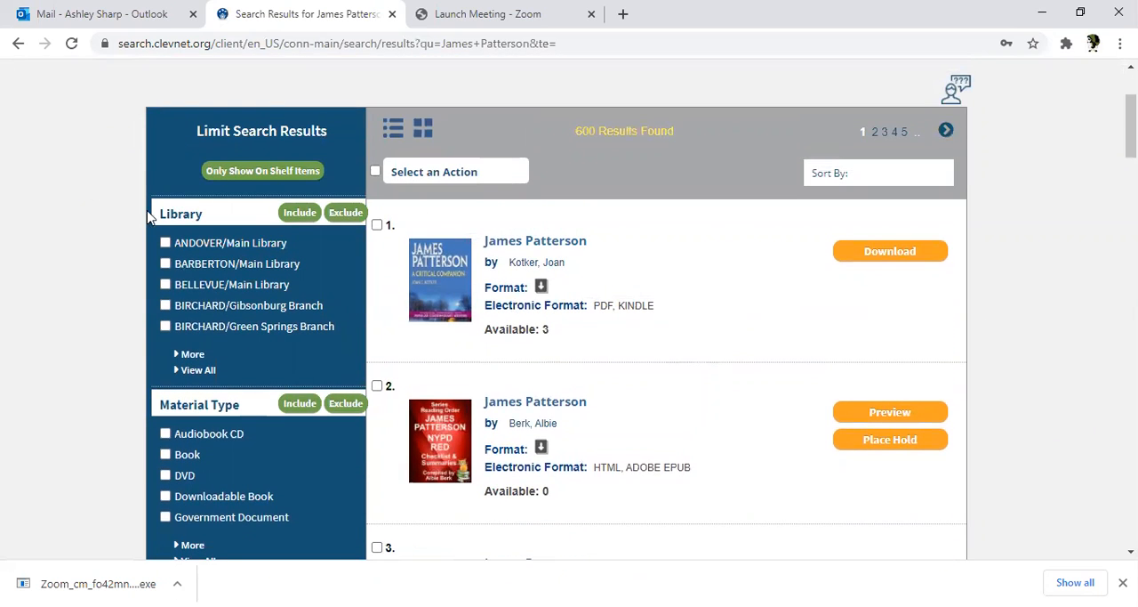
pyautogui.moveTo(207, 223)
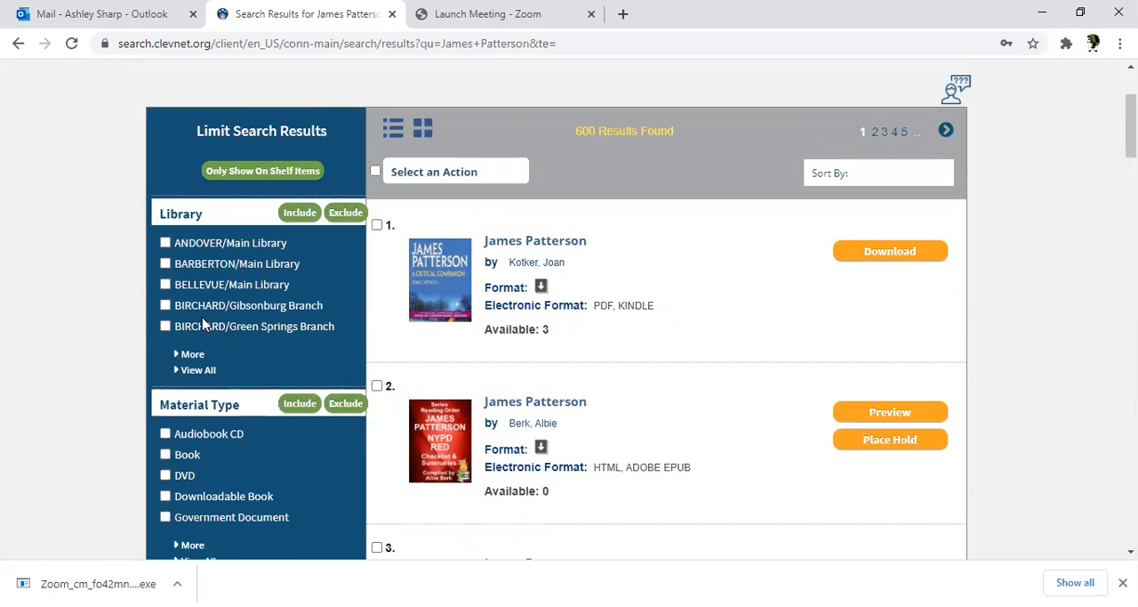
pyautogui.scroll(-3)
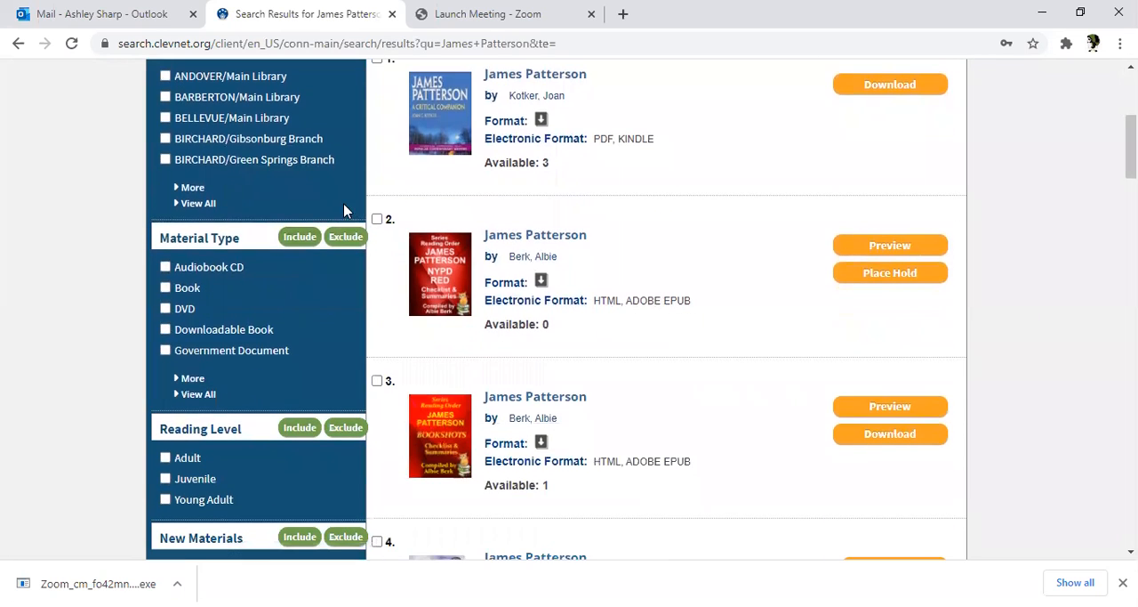
pyautogui.moveTo(219, 292)
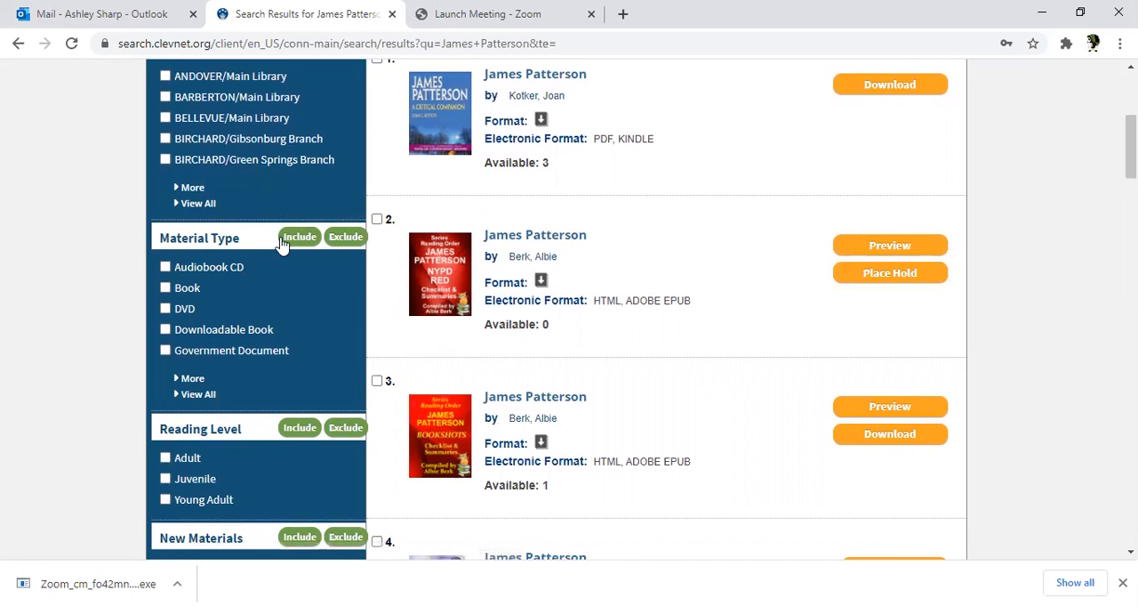
pyautogui.click(300, 236)
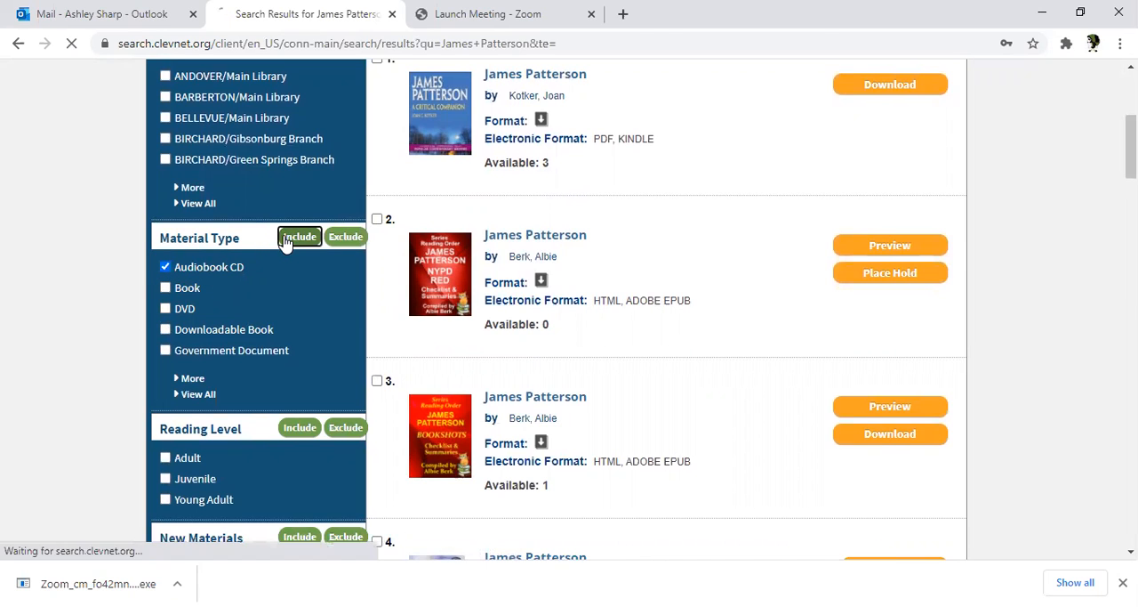
pyautogui.click(300, 237)
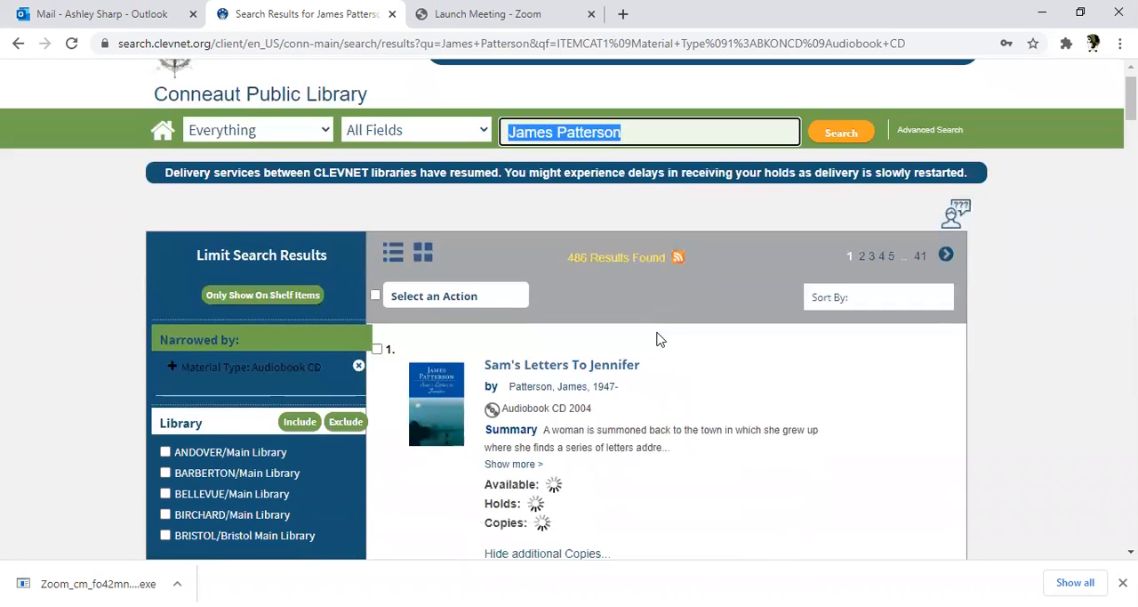
# Browse the 486 audiobook CD results, checking copies and availability of Sam's Letters To Jennifer
pyautogui.scroll(-3)
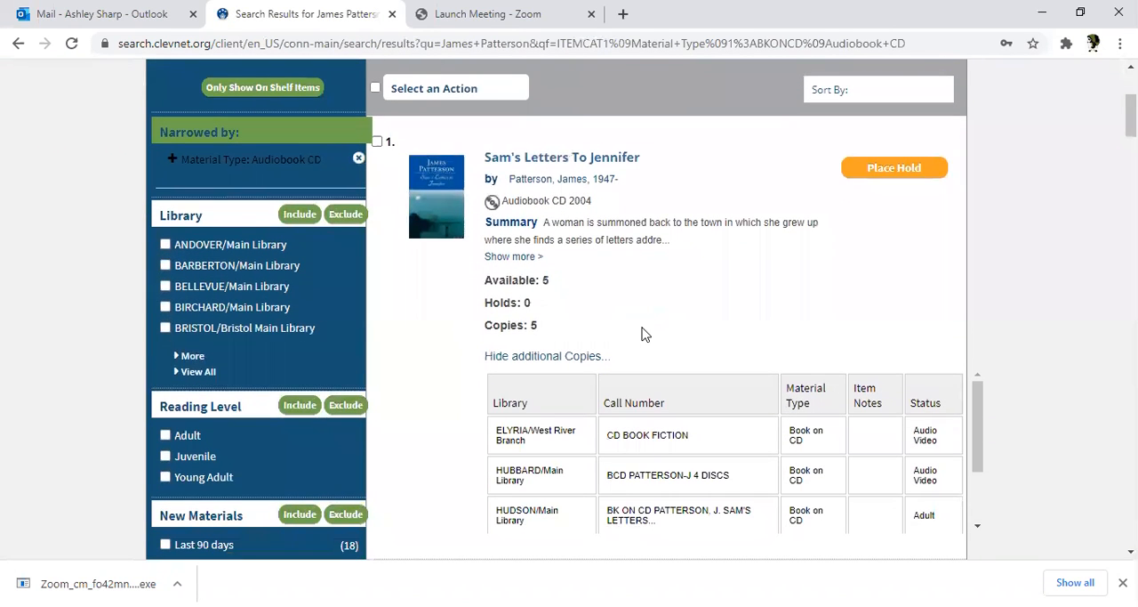
pyautogui.moveTo(422, 293)
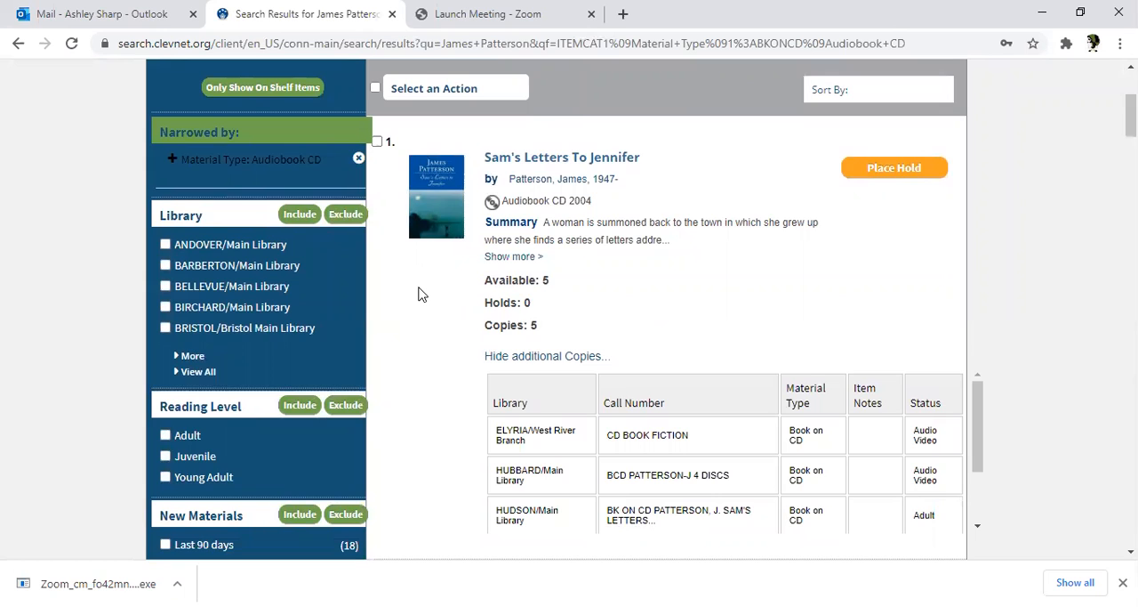
pyautogui.scroll(-3)
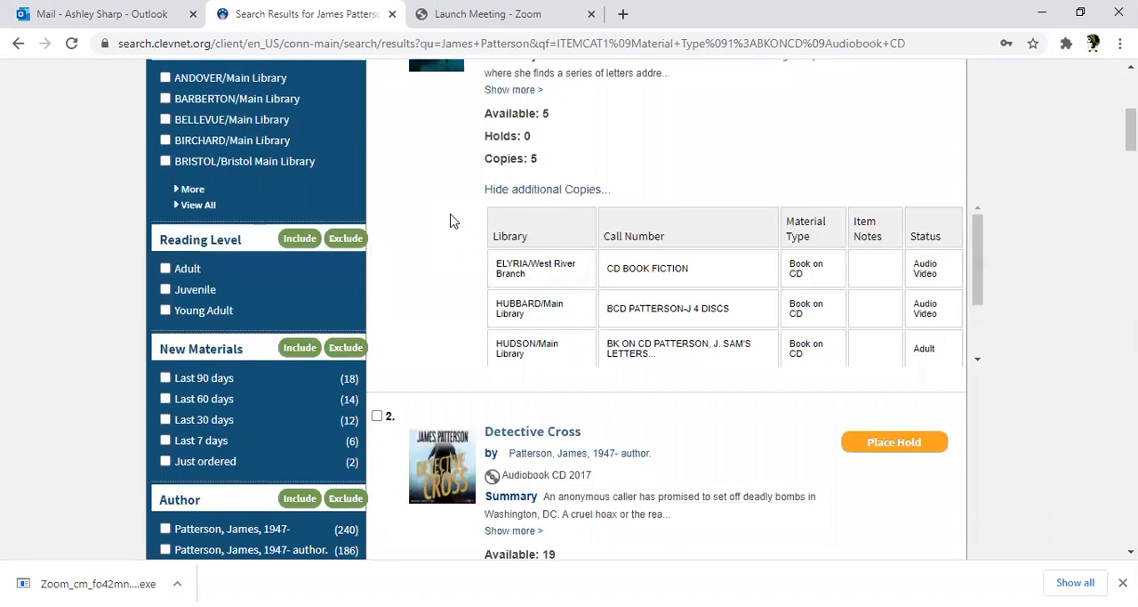
pyautogui.scroll(-3)
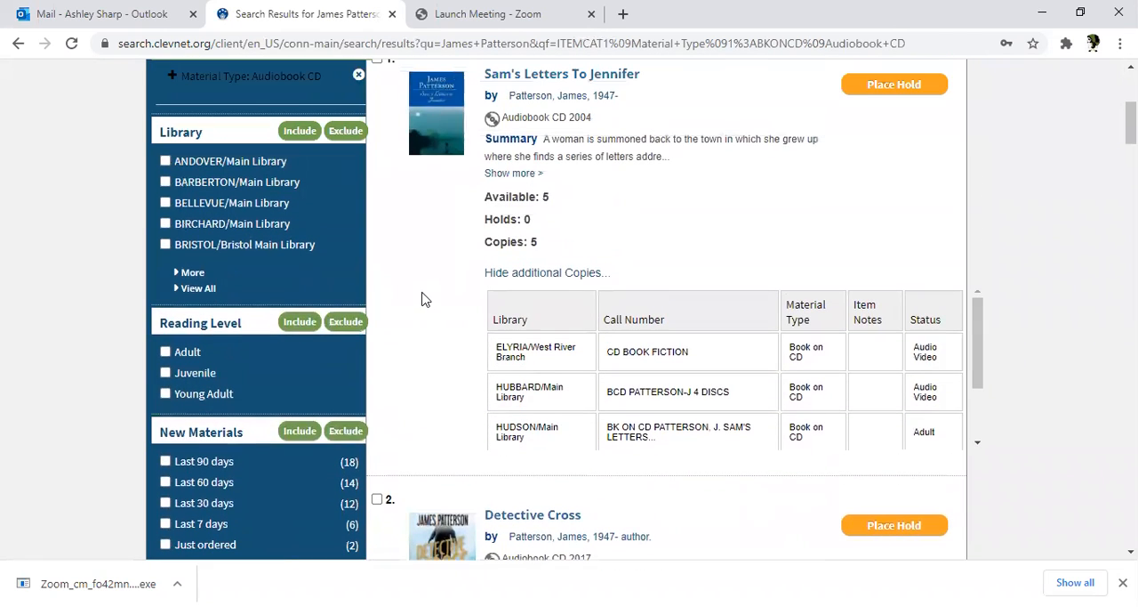
pyautogui.moveTo(547, 268)
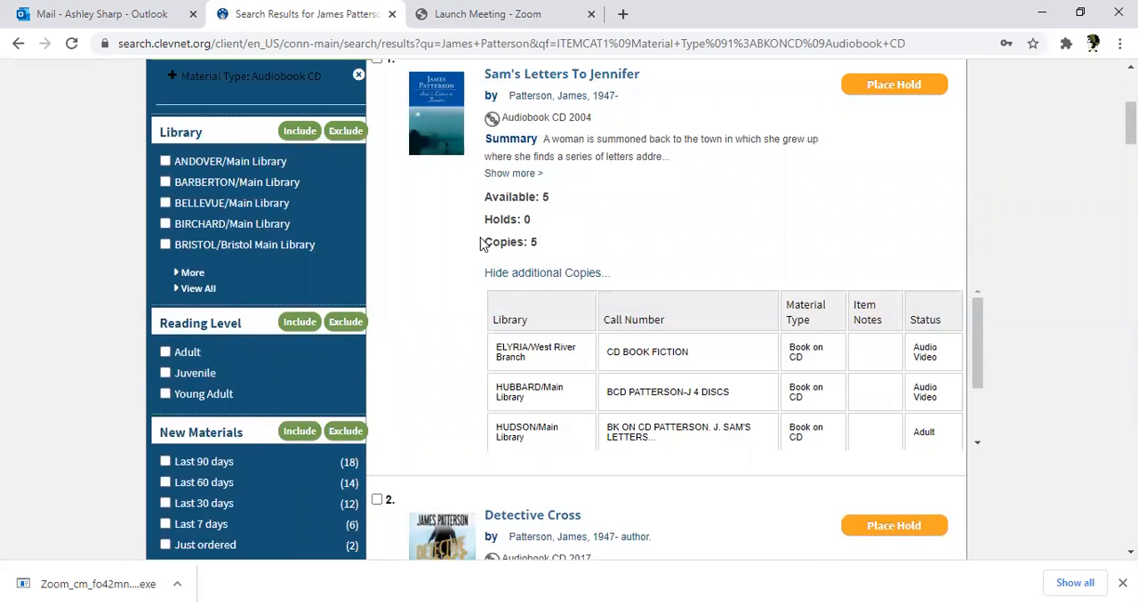
pyautogui.moveTo(619, 232)
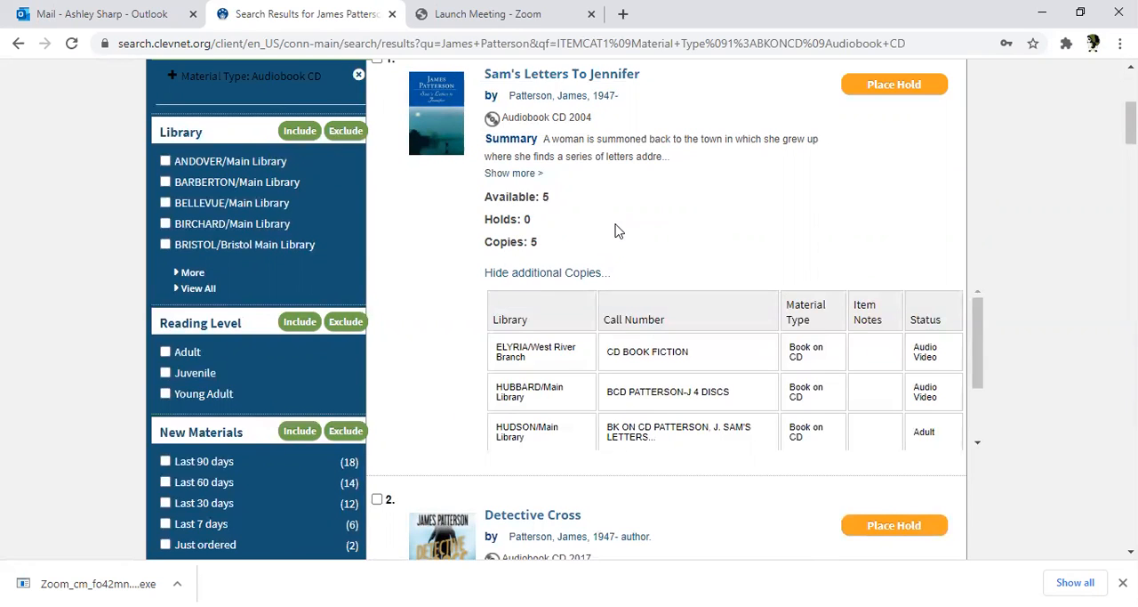
pyautogui.scroll(-3)
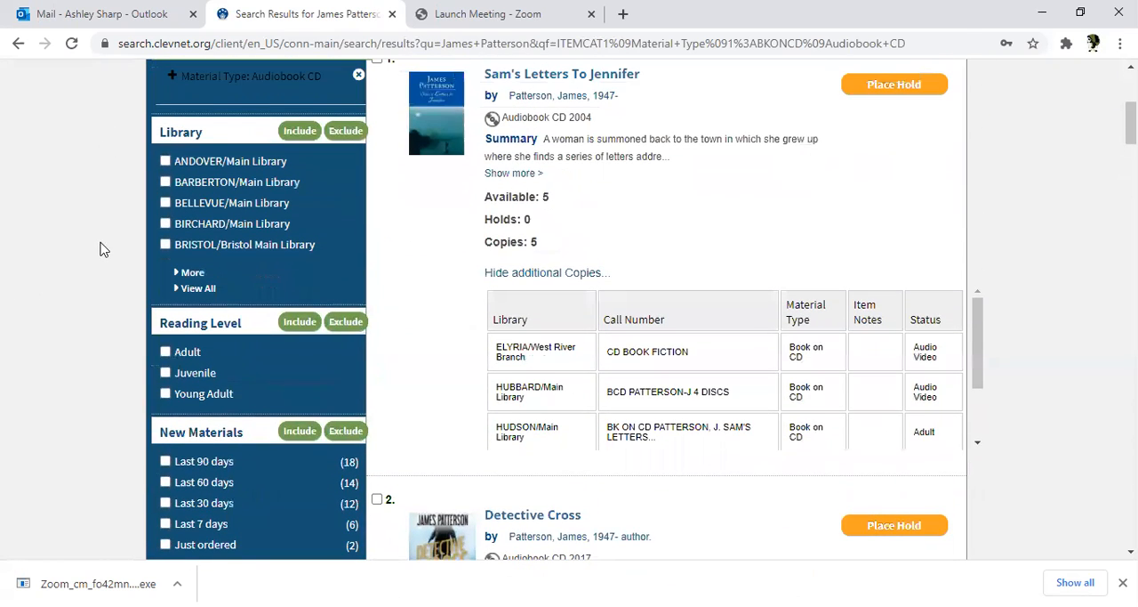
pyautogui.scroll(-3)
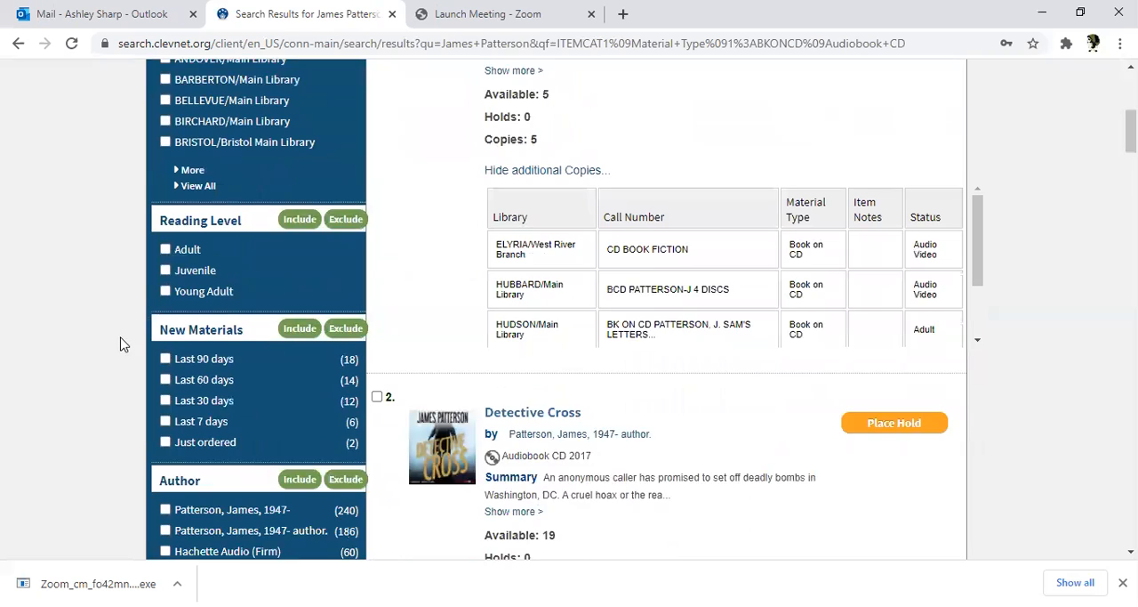
pyautogui.scroll(-3)
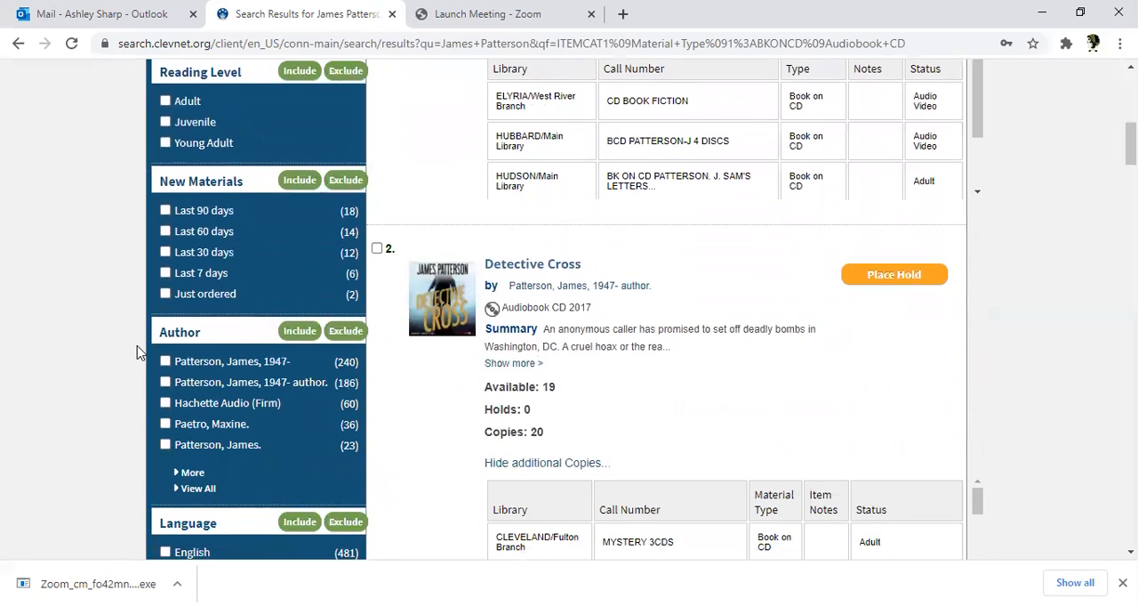
pyautogui.scroll(-3)
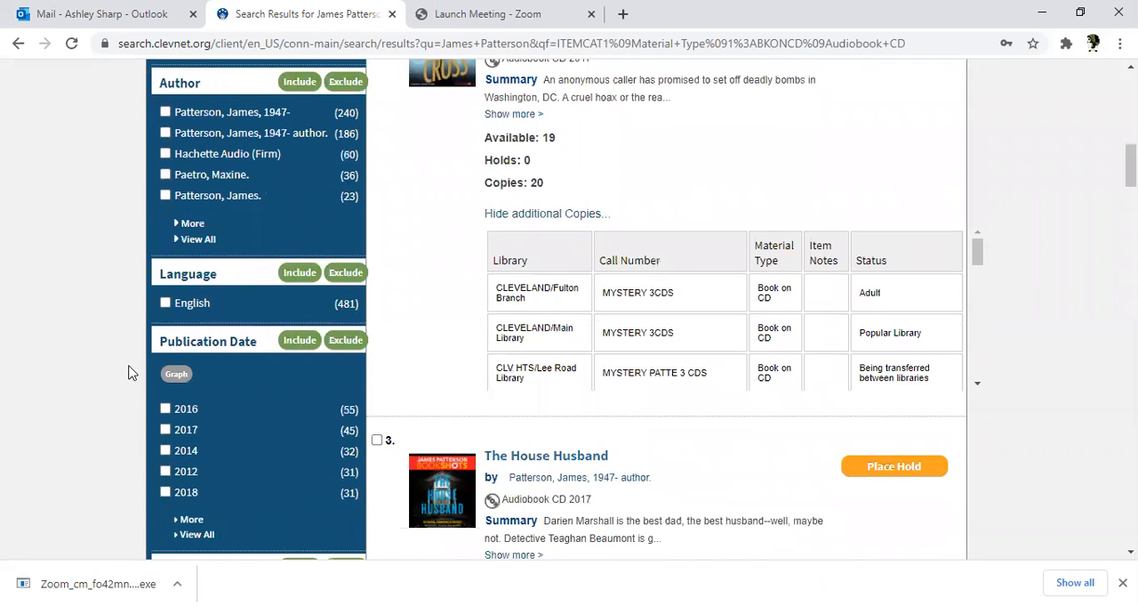
pyautogui.scroll(-3)
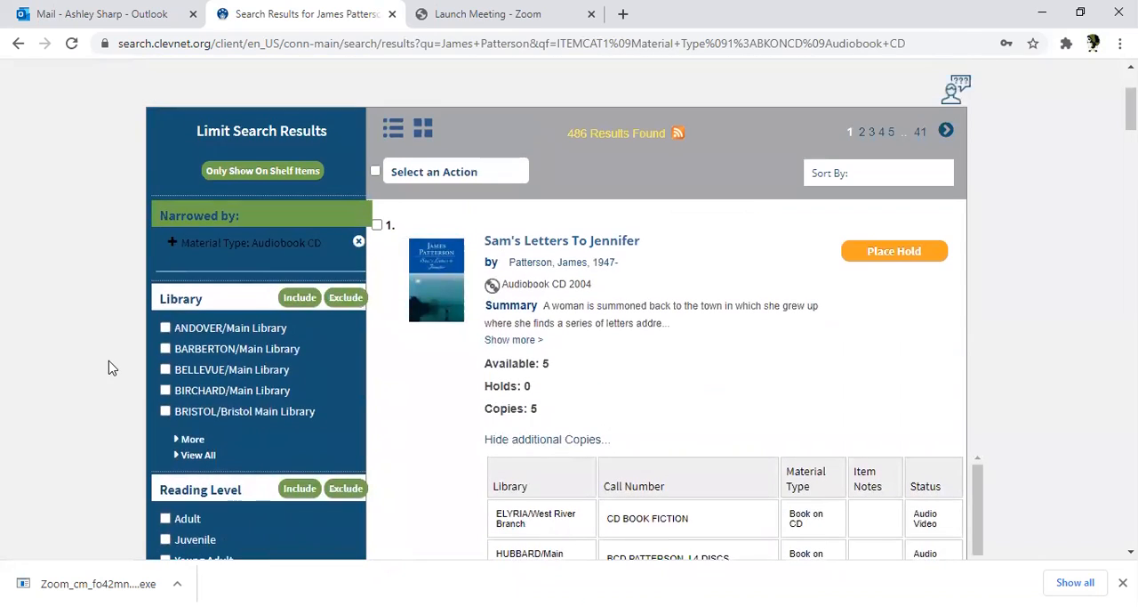
pyautogui.moveTo(987, 362)
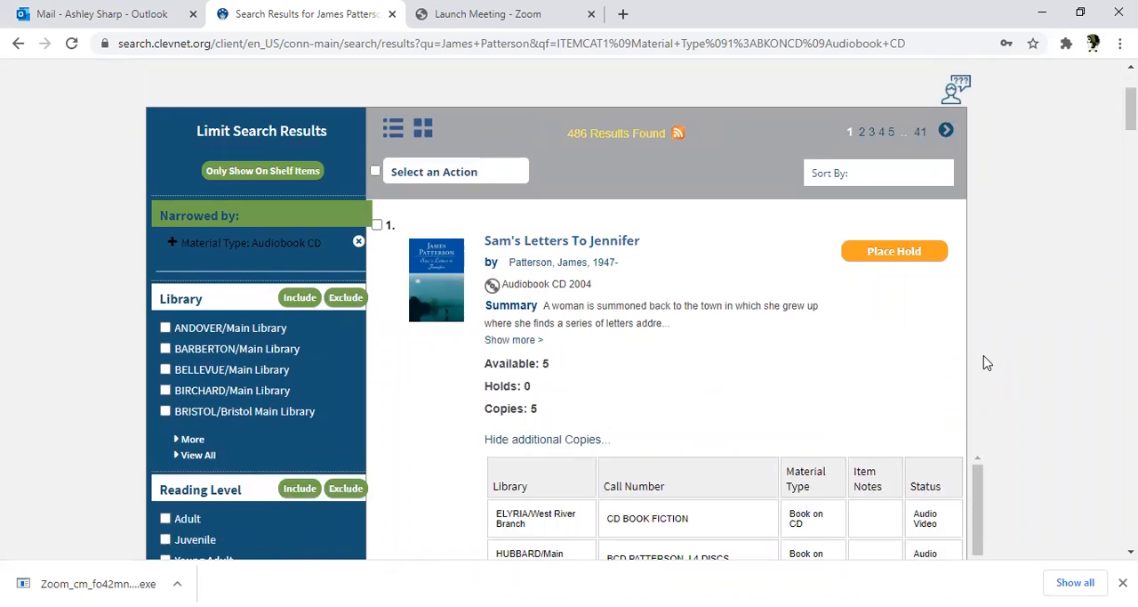
pyautogui.scroll(-3)
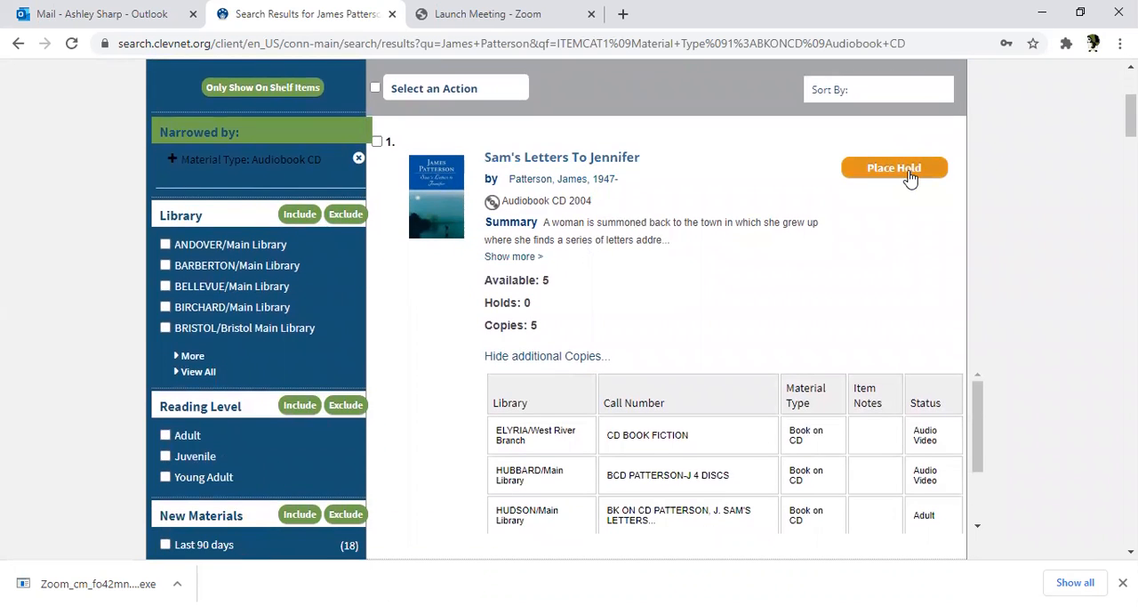
# Place a hold on Sam's Letters To Jennifer for pickup at CONNEAUT/Main Library
pyautogui.click(893, 167)
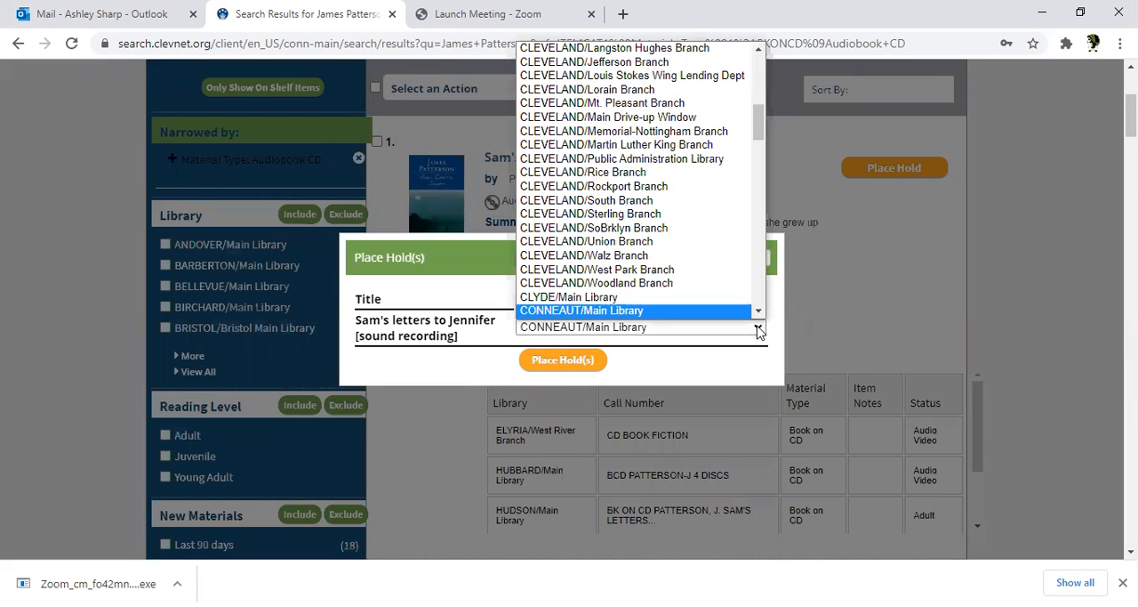
pyautogui.scroll(-3)
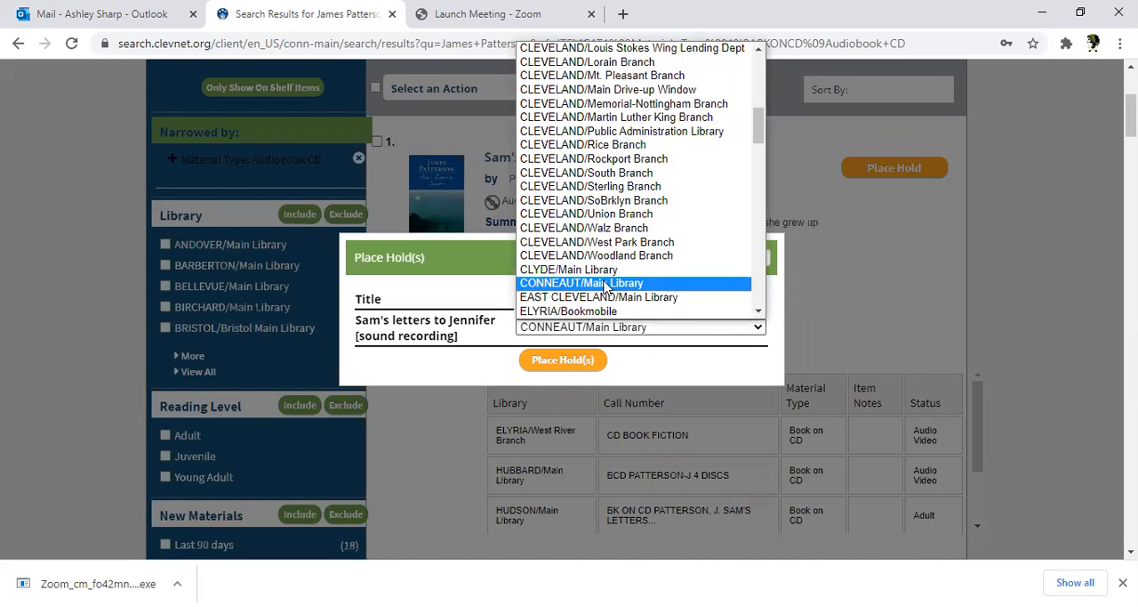
pyautogui.click(562, 360)
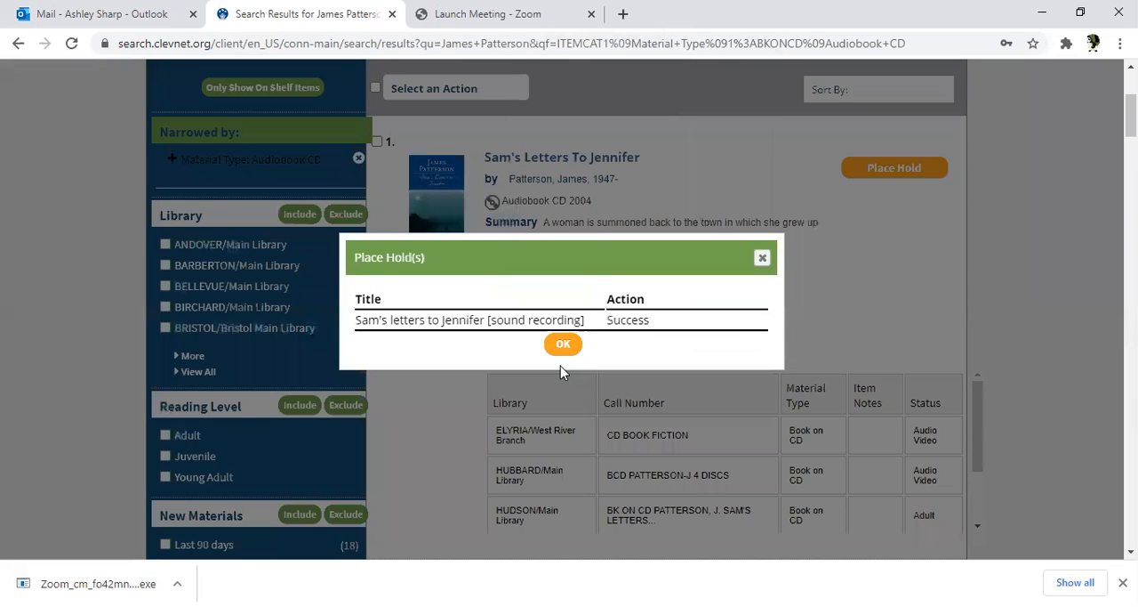
pyautogui.click(563, 345)
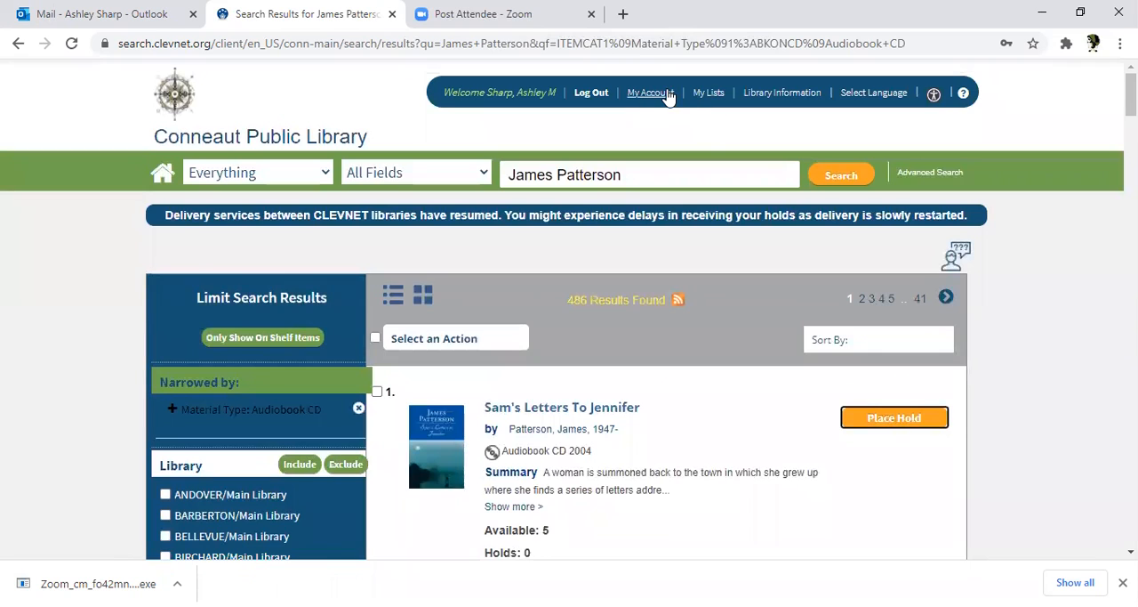
# Open My Account, view Checkouts, then Holds listing 8 items on hold
pyautogui.click(894, 417)
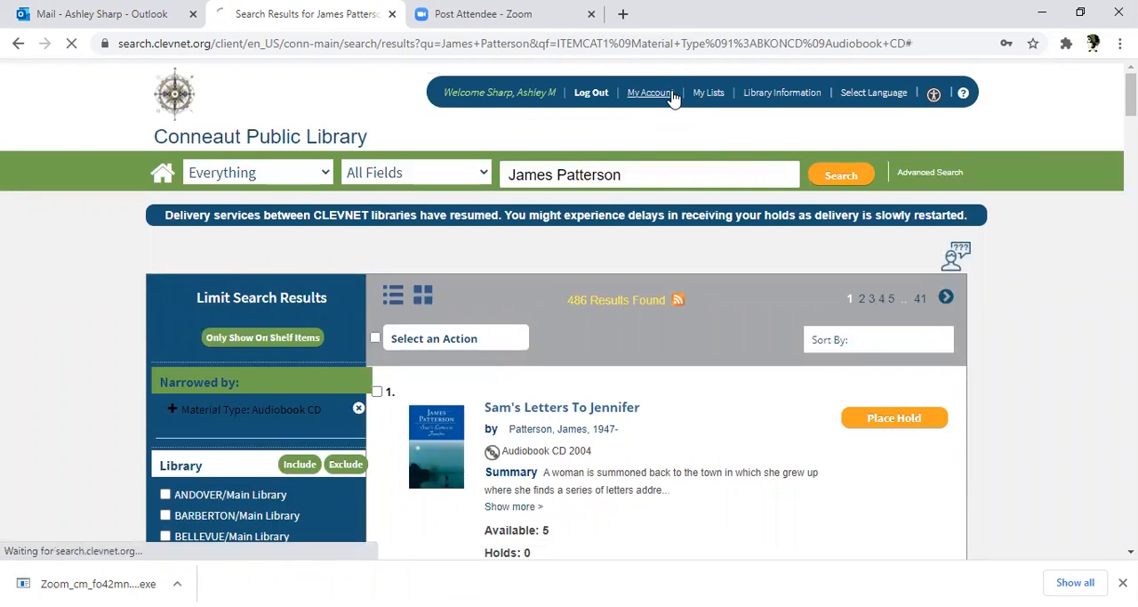
pyautogui.click(650, 92)
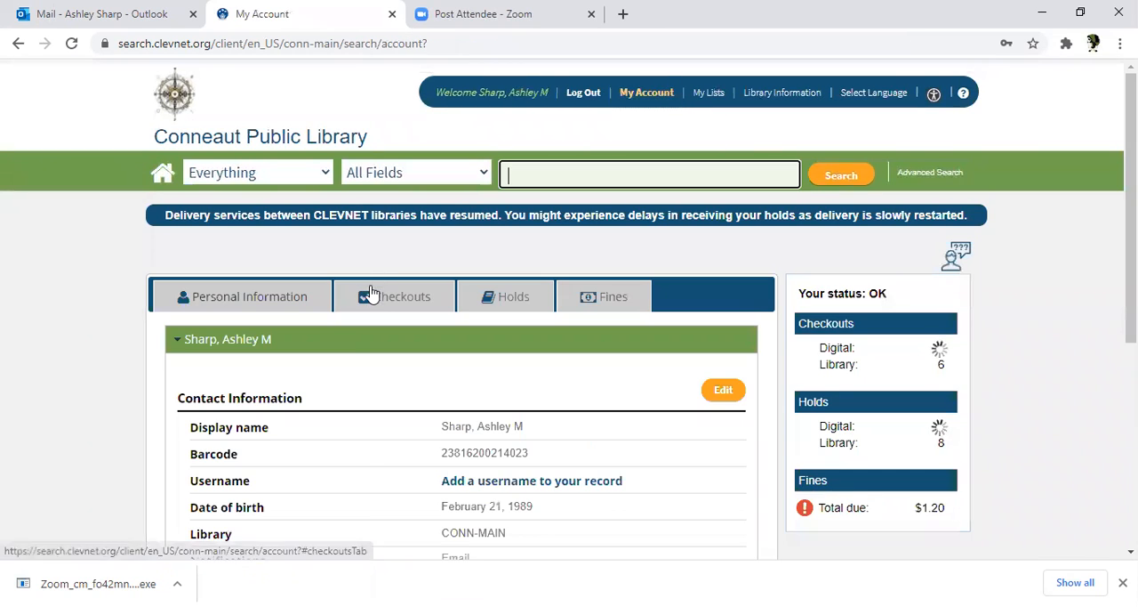
pyautogui.click(394, 296)
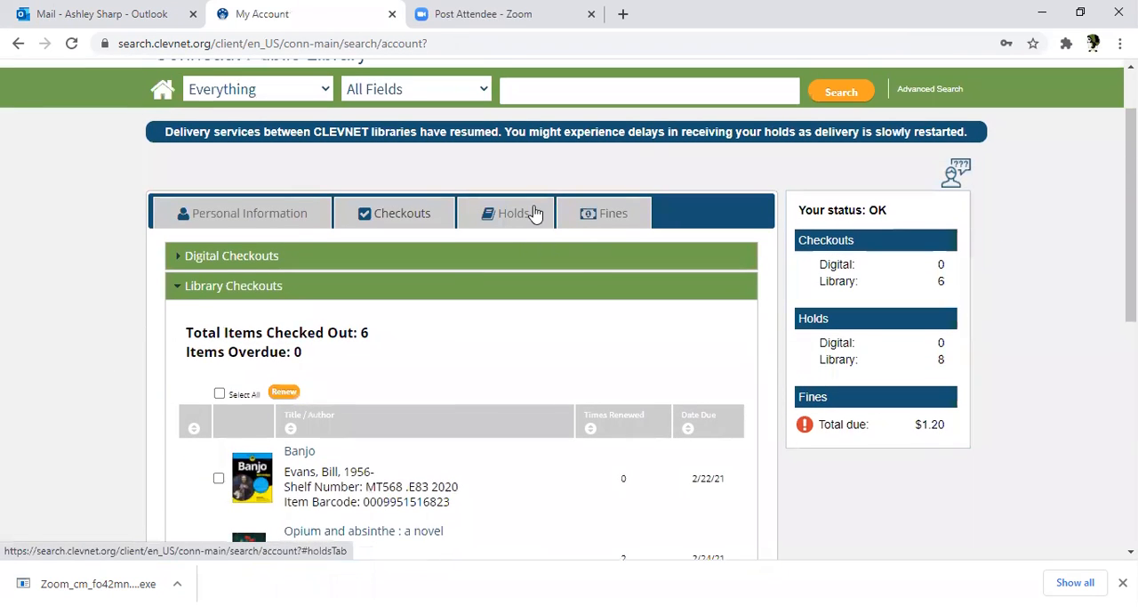
pyautogui.click(514, 213)
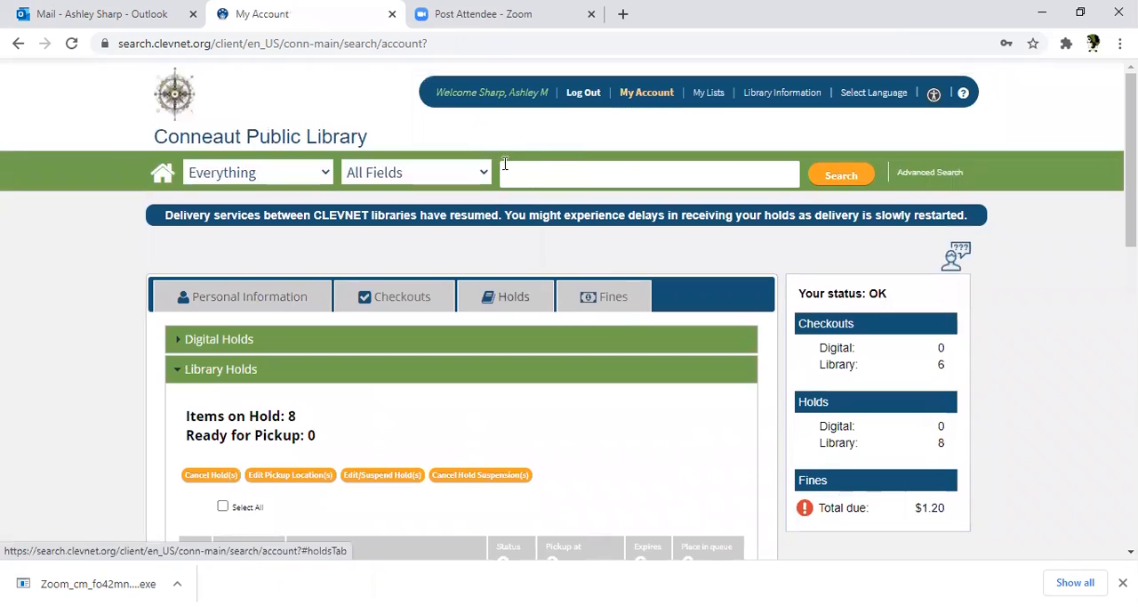
pyautogui.moveTo(479, 126)
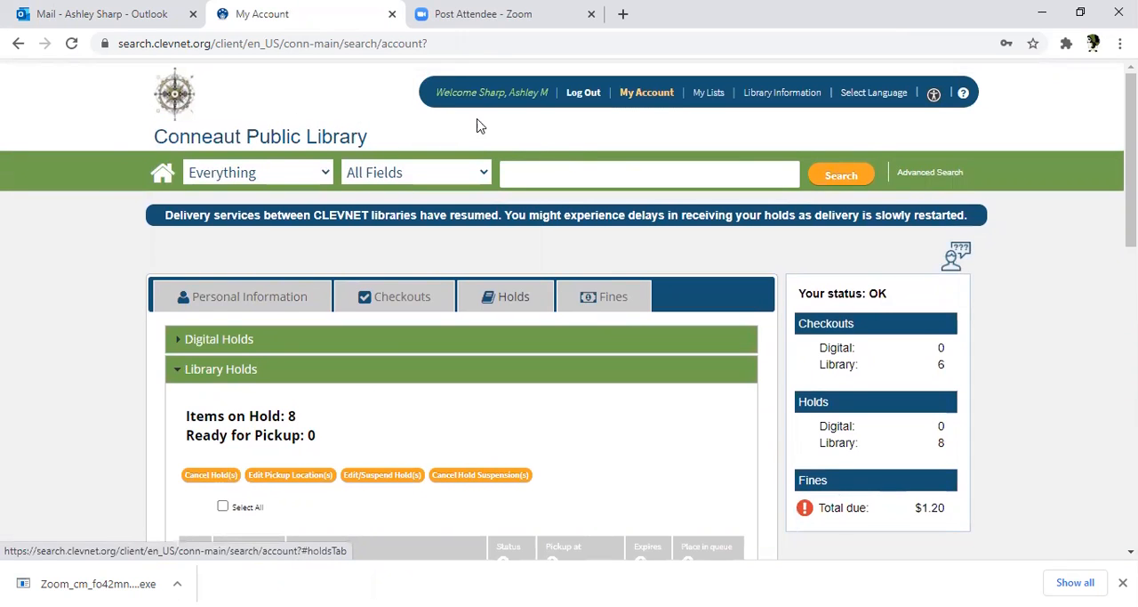
pyautogui.moveTo(555, 38)
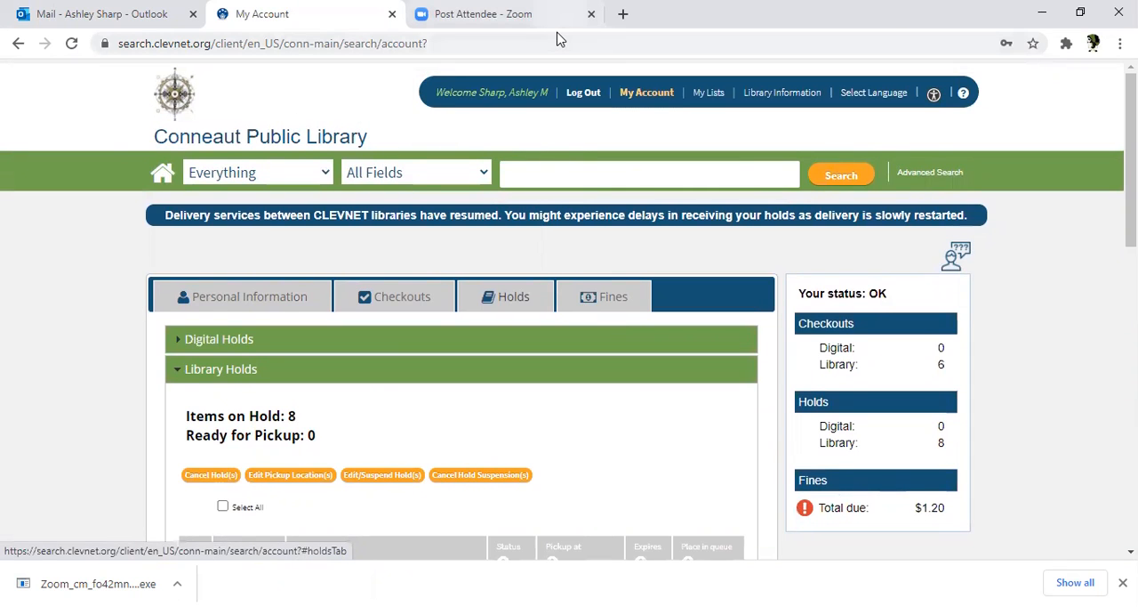